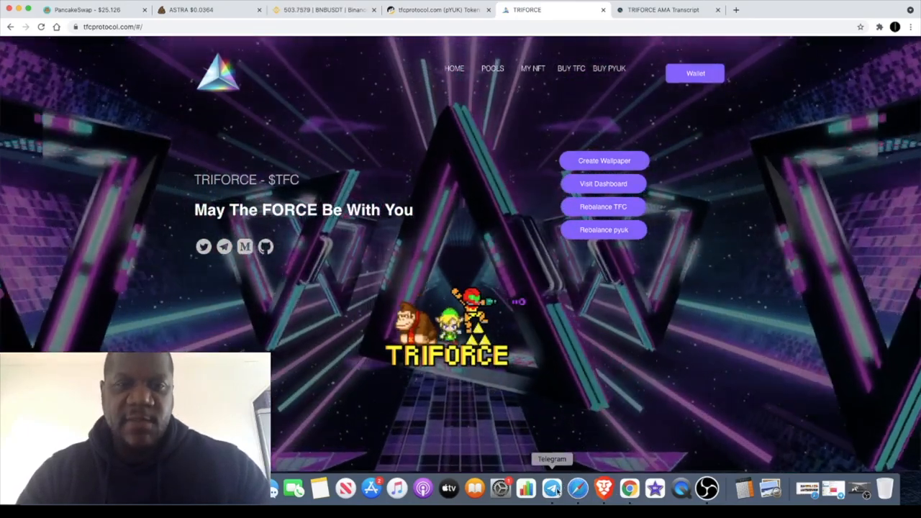
Browse down through the TriForce homepage sections and back up.
scroll(down, 3)
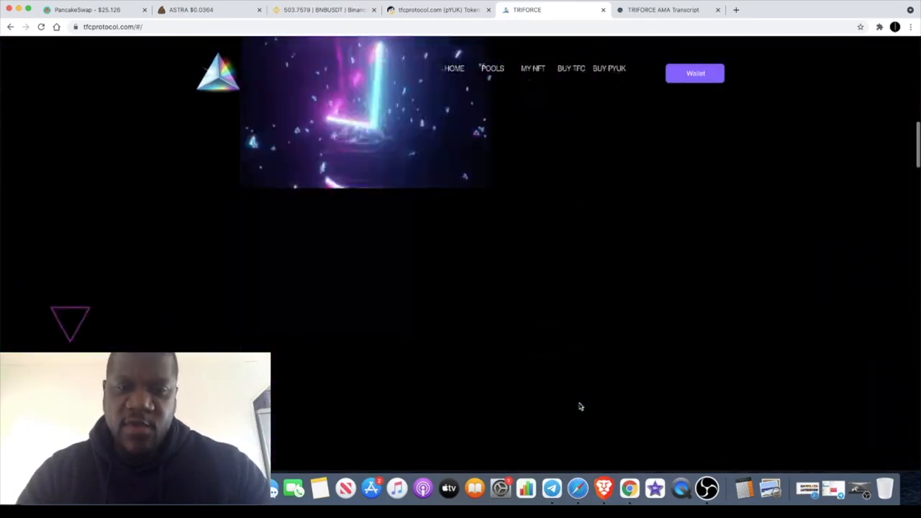
scroll(down, 3)
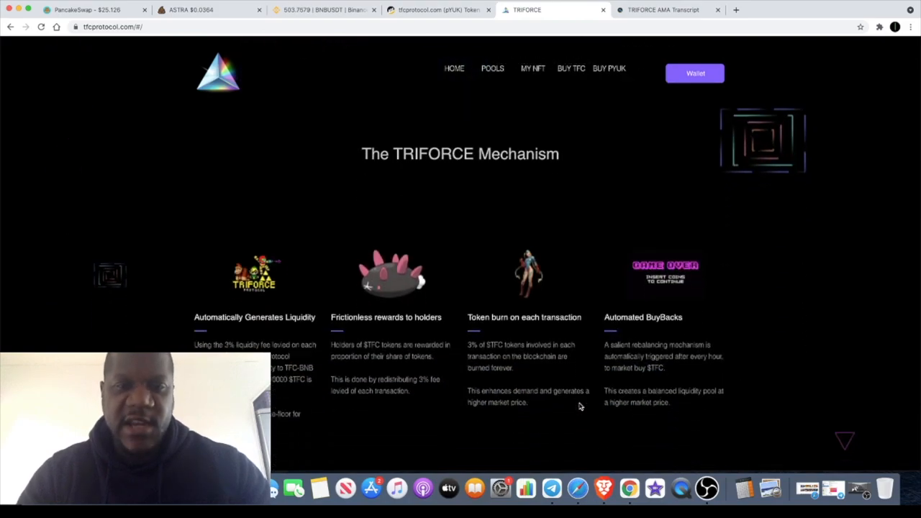
scroll(down, 3)
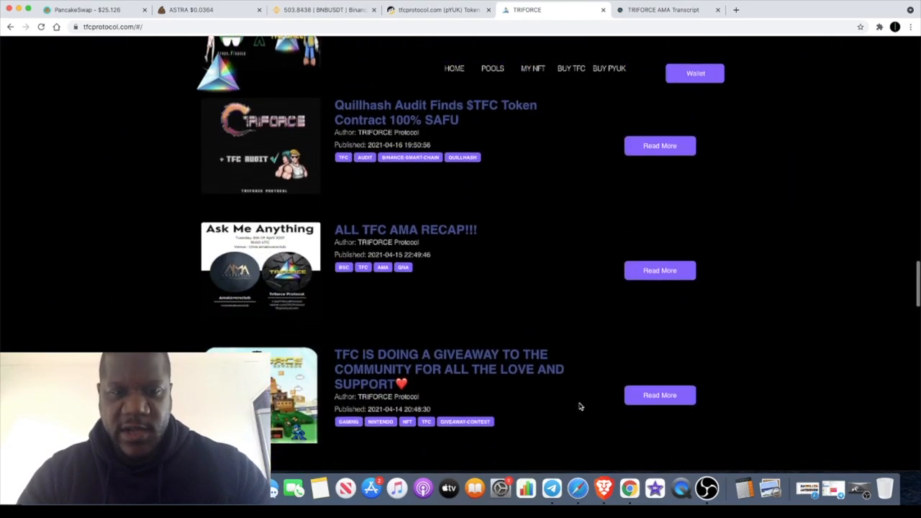
scroll(up, 3)
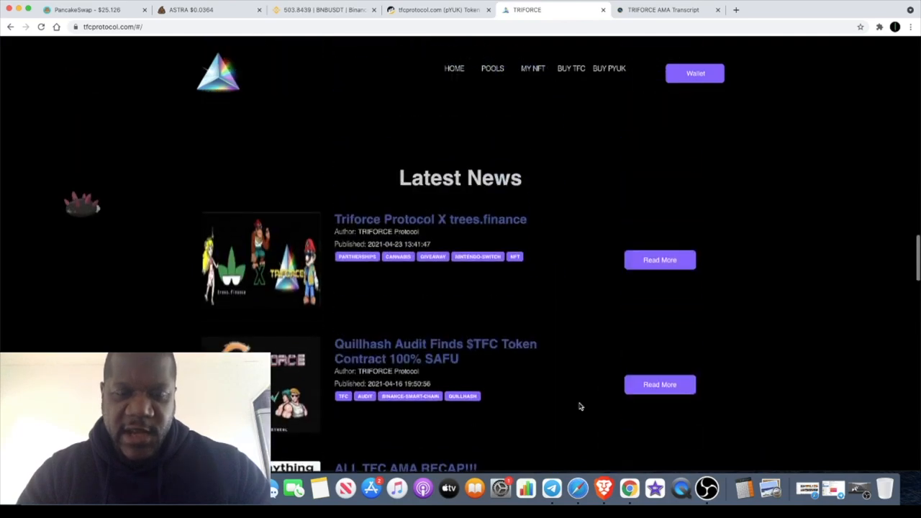
scroll(down, 3)
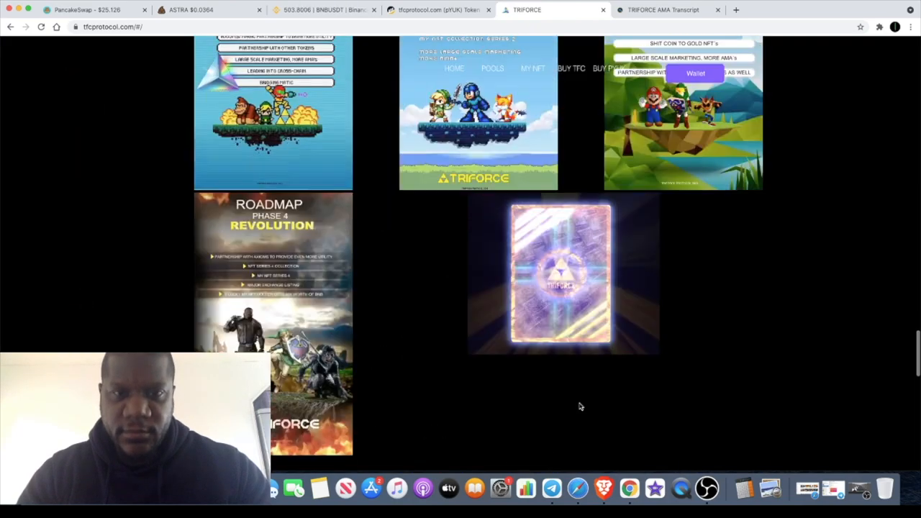
scroll(down, 3)
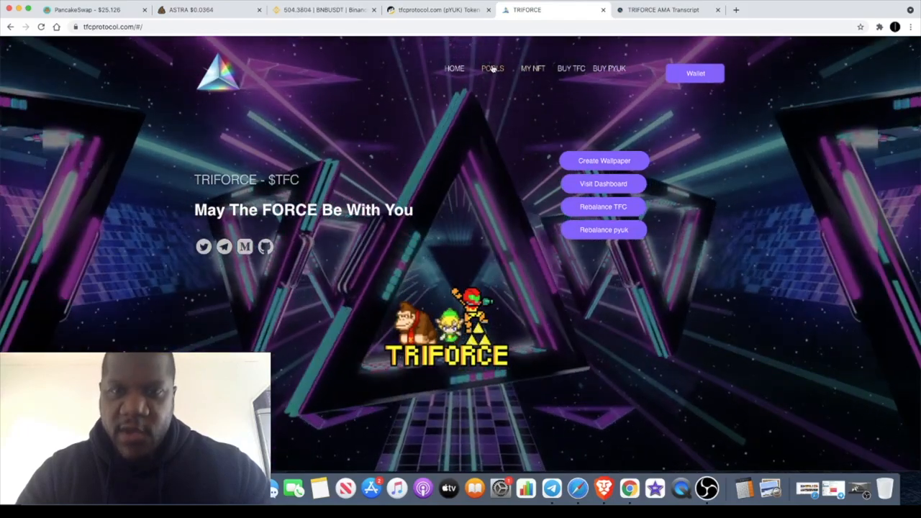
Go to the Pools listing and enter Pool1 with its Rebalance panel and PYUKUMUKU staking pools.
click(493, 68)
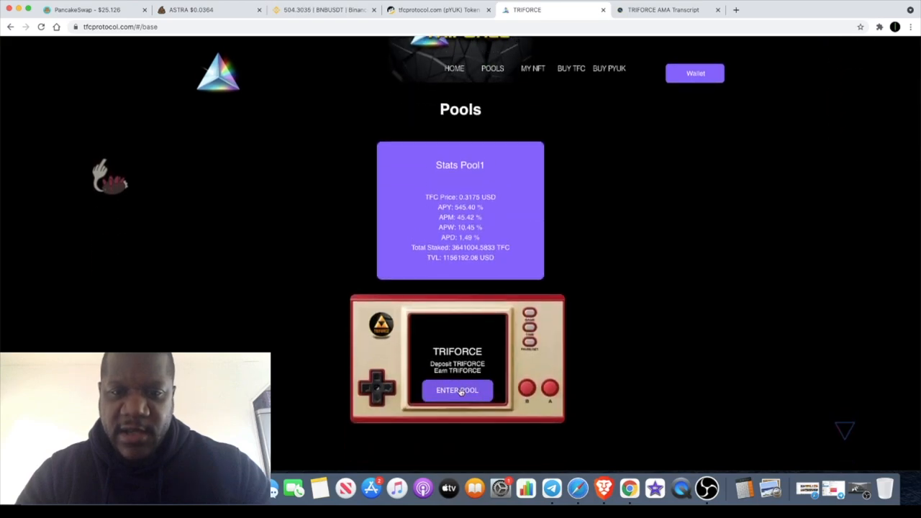
click(458, 391)
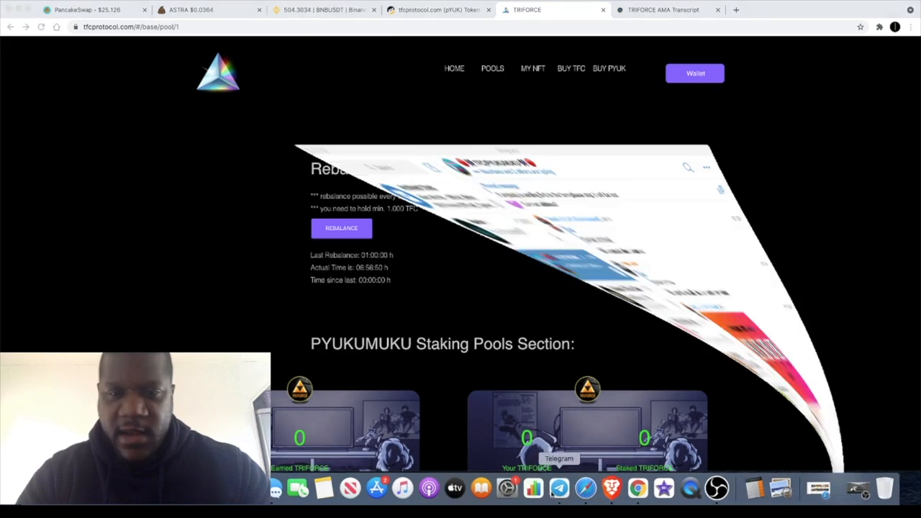
Bring up Telegram's TFC/PYUKUMUKU group and read the latest launch countdown and presale messages.
click(559, 490)
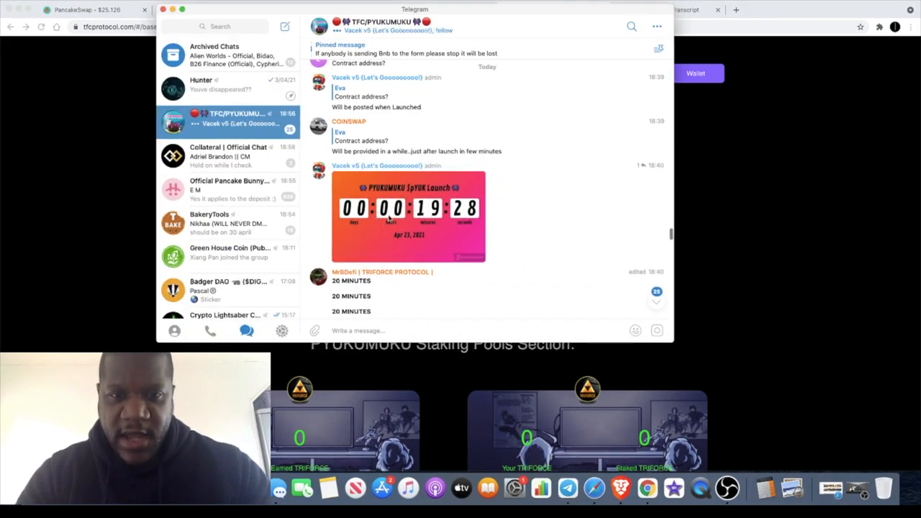
scroll(down, 3)
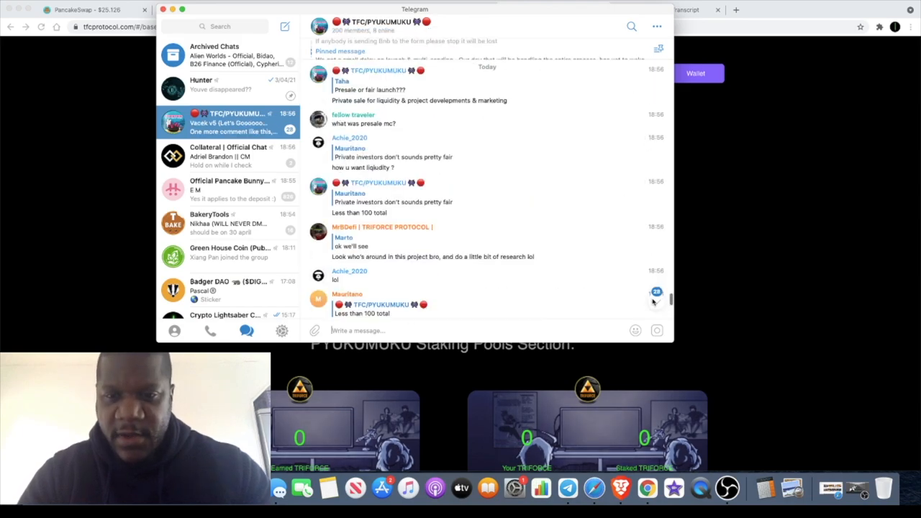
scroll(down, 3)
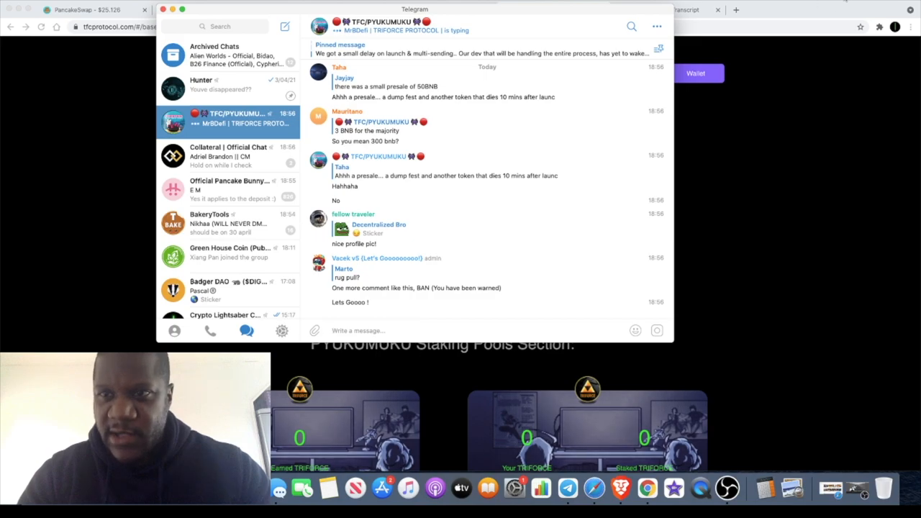
mouse_move(541, 215)
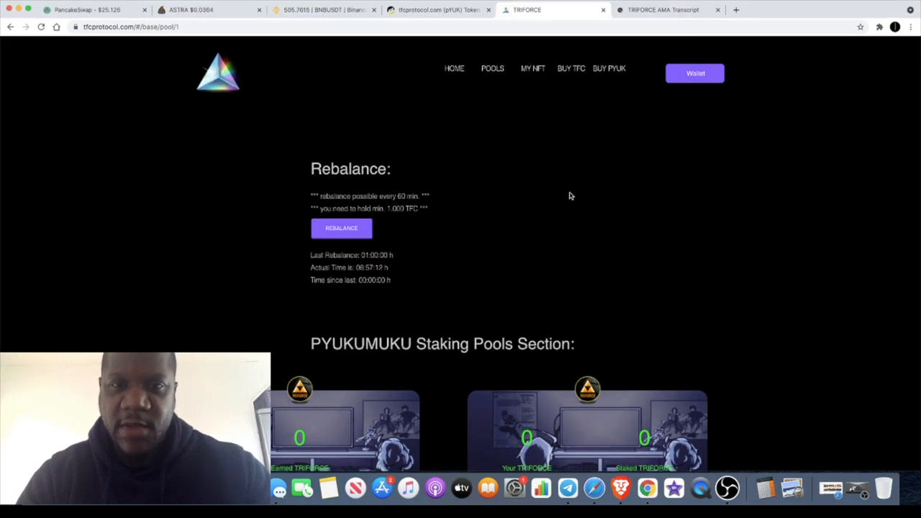
mouse_move(561, 285)
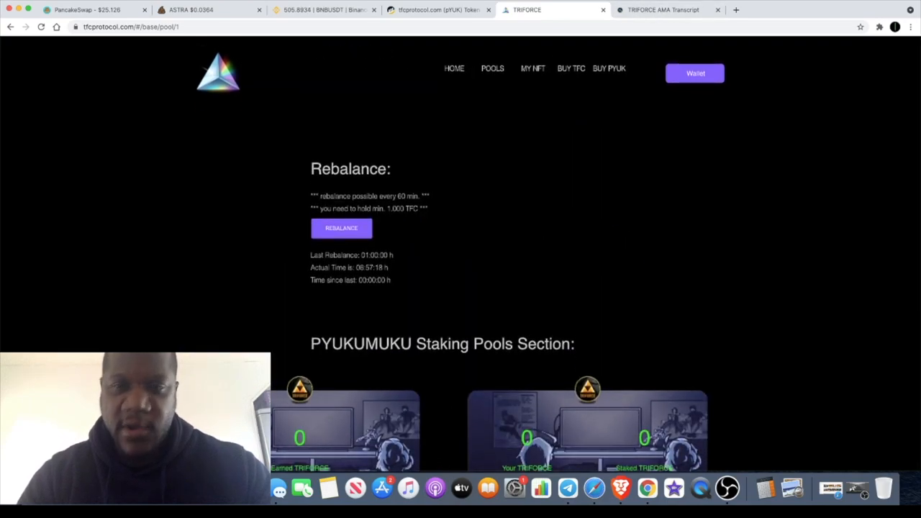
mouse_move(564, 175)
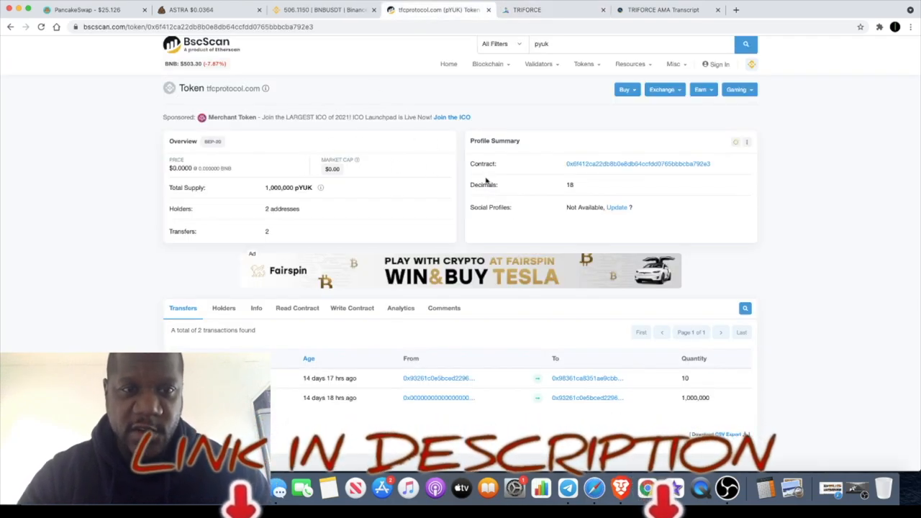
mouse_move(435, 165)
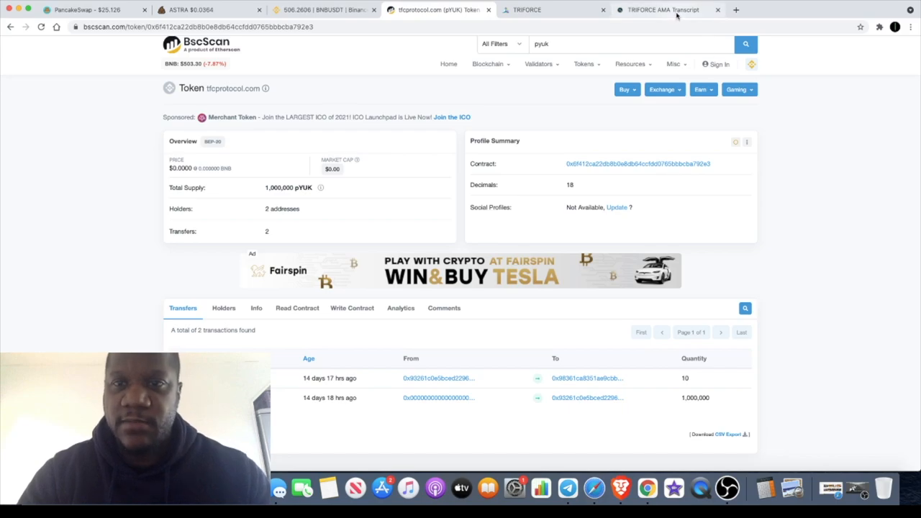
Read the AMA transcript answer that staking pYUK earns points to redeem NFTs, then switch to PancakeSwap.
click(659, 8)
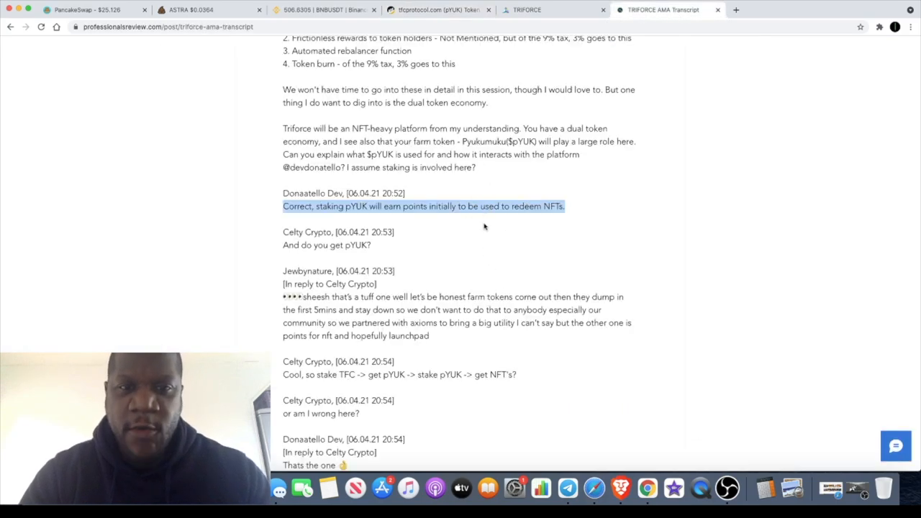
mouse_move(427, 234)
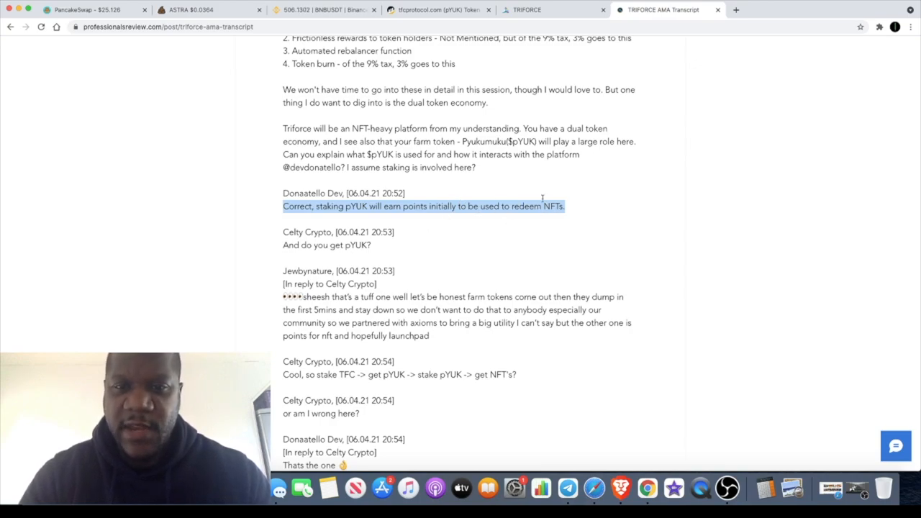
scroll(down, 3)
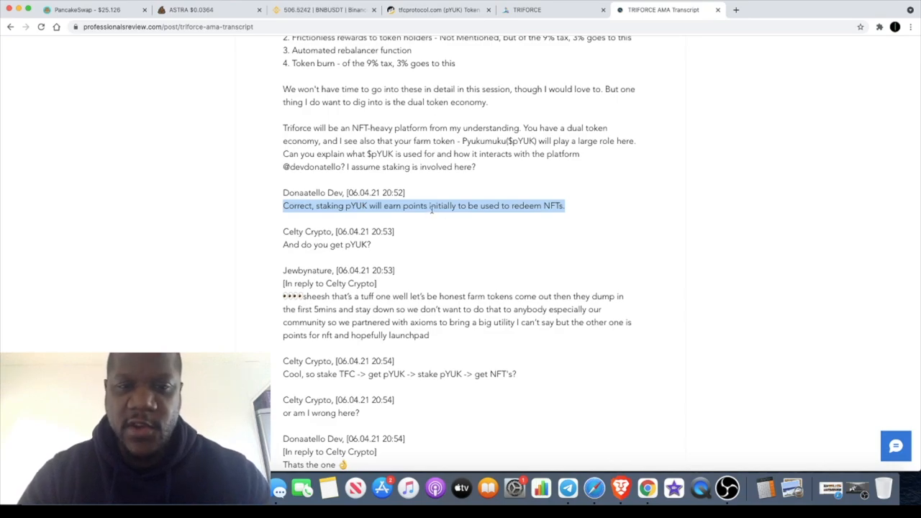
mouse_move(553, 397)
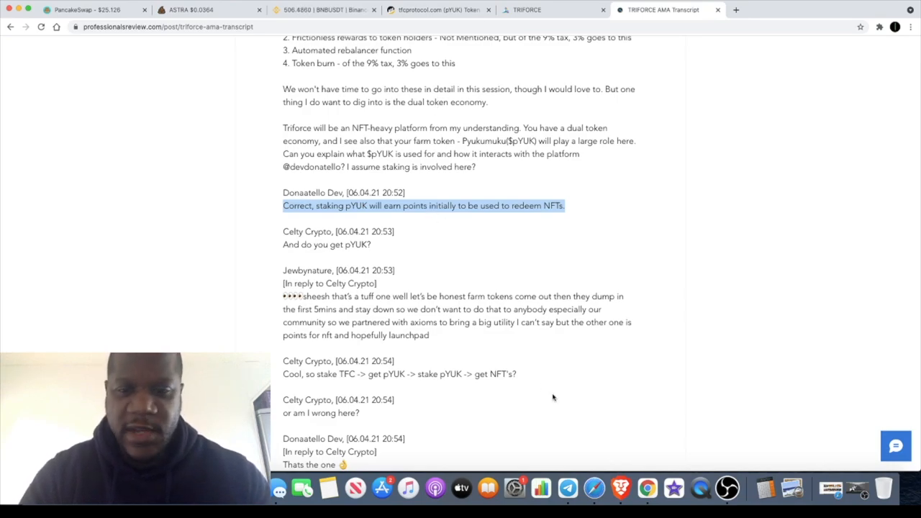
mouse_move(573, 164)
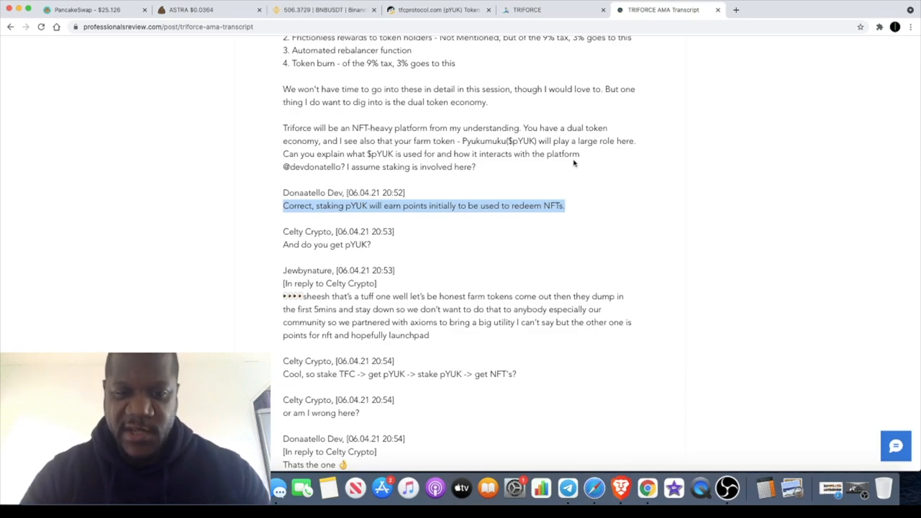
scroll(down, 3)
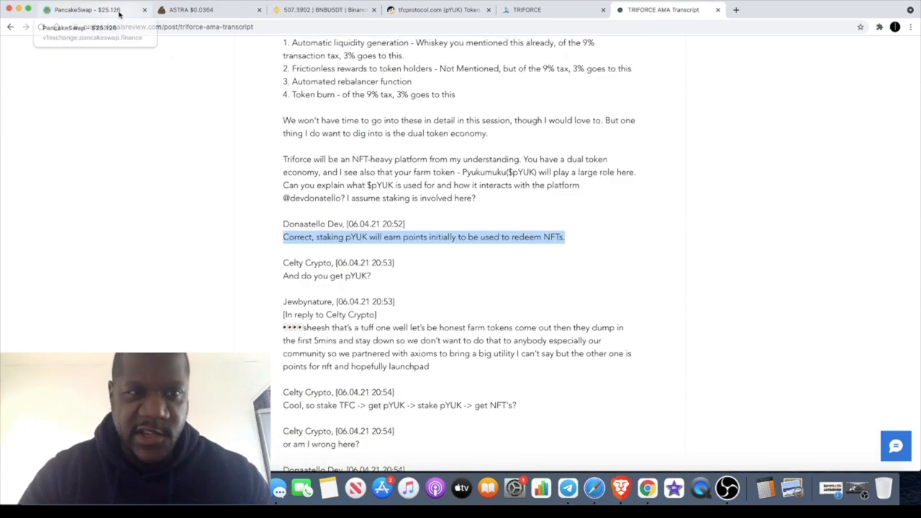
click(86, 9)
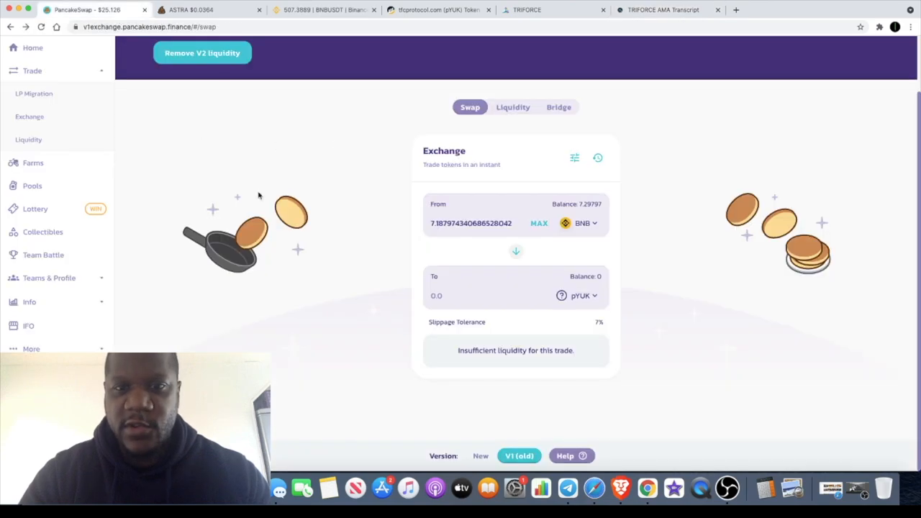
mouse_move(512, 243)
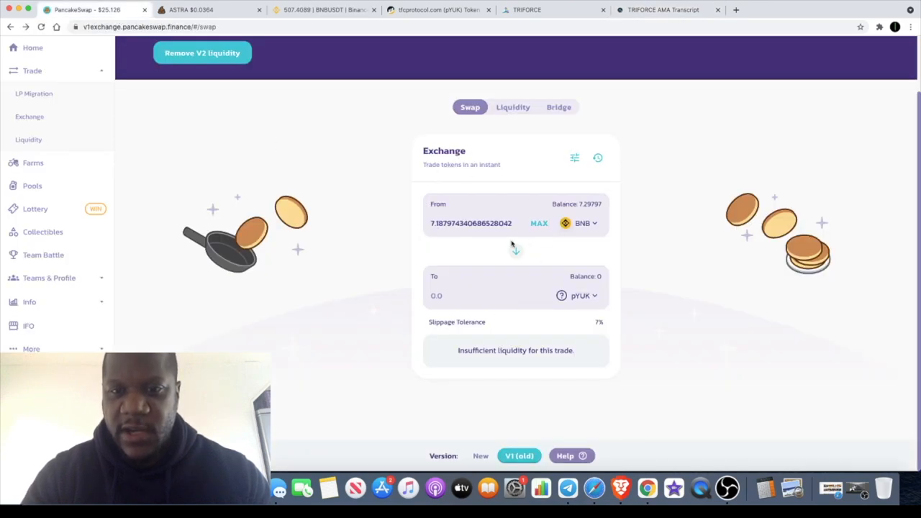
mouse_move(489, 195)
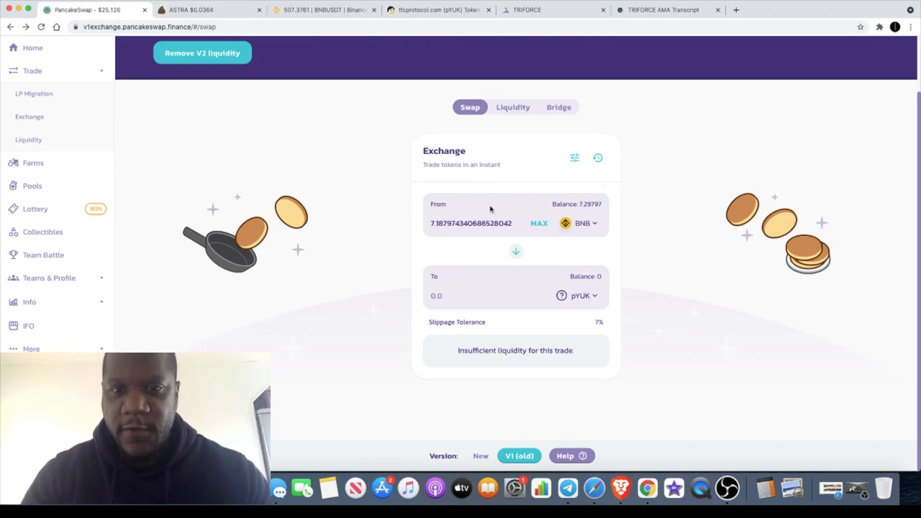
mouse_move(460, 218)
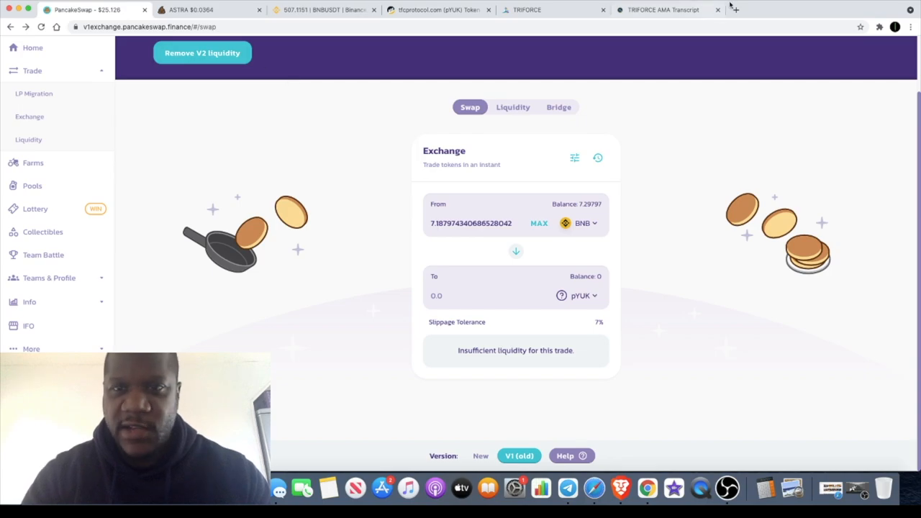
After checking the BNB-to-pYUK swap's insufficient liquidity, return to the TriForce AMA transcript.
click(660, 9)
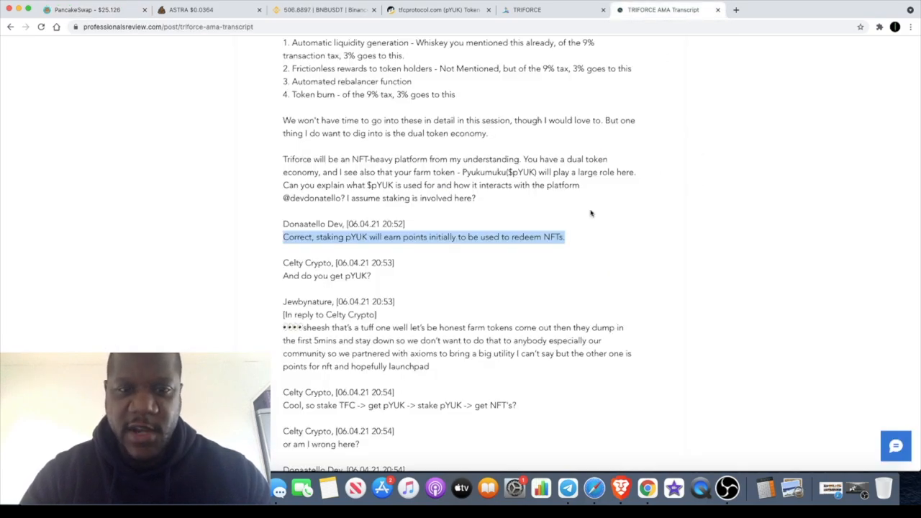
scroll(down, 3)
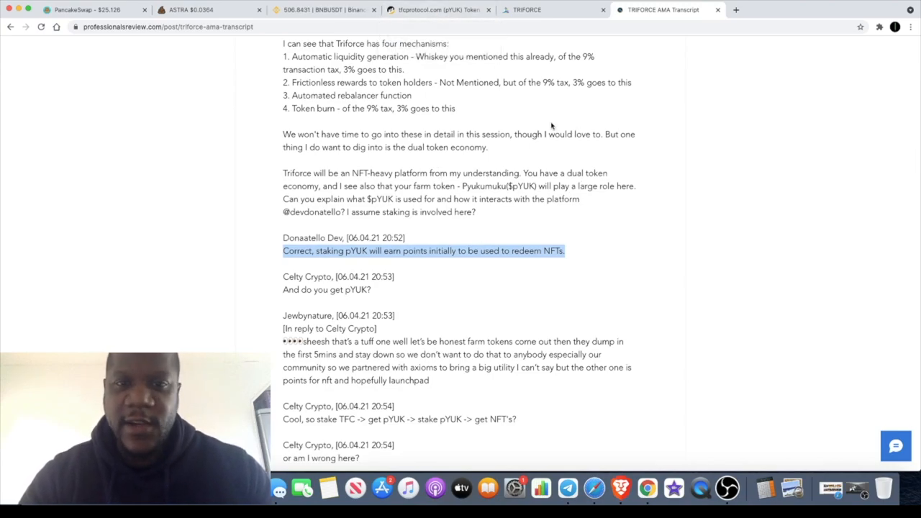
mouse_move(548, 133)
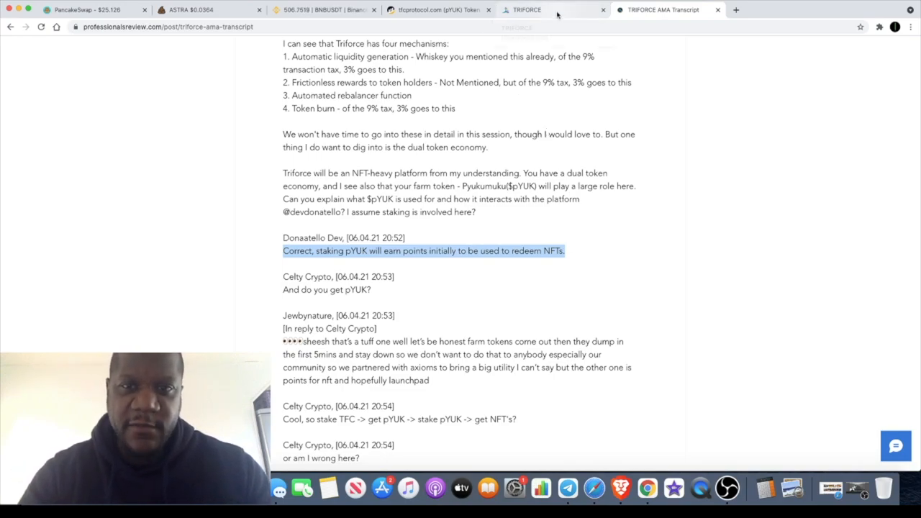
click(554, 9)
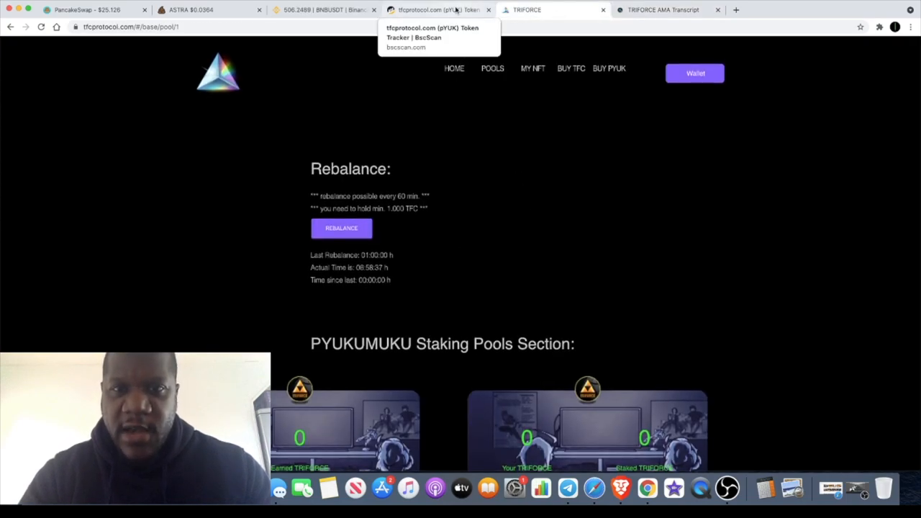
click(432, 9)
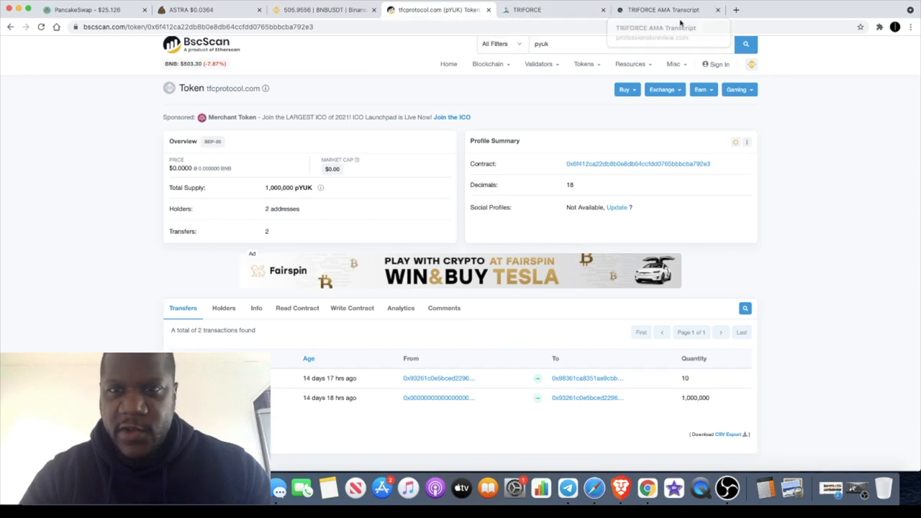
click(659, 8)
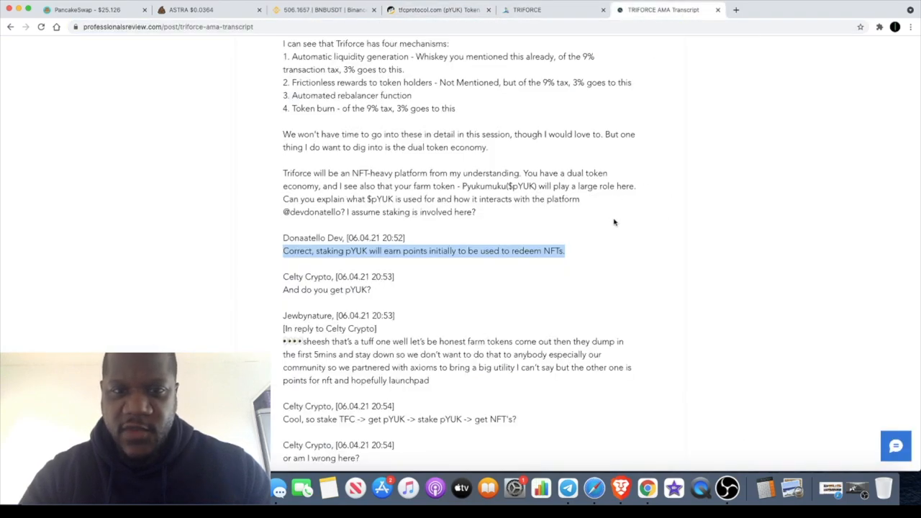
scroll(up, 3)
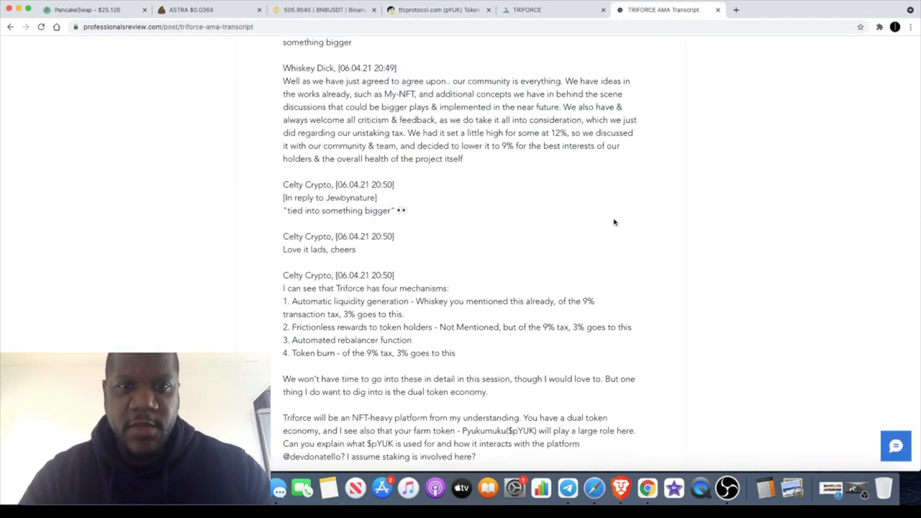
scroll(down, 3)
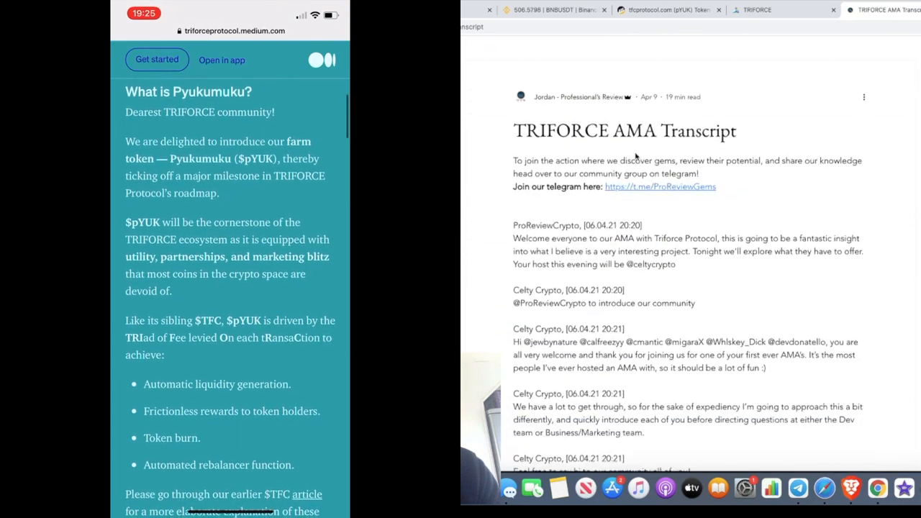
Read the Pyukumuku Medium article from introduction through Farming and NFT categories to Presale and Tokenomics.
scroll(down, 3)
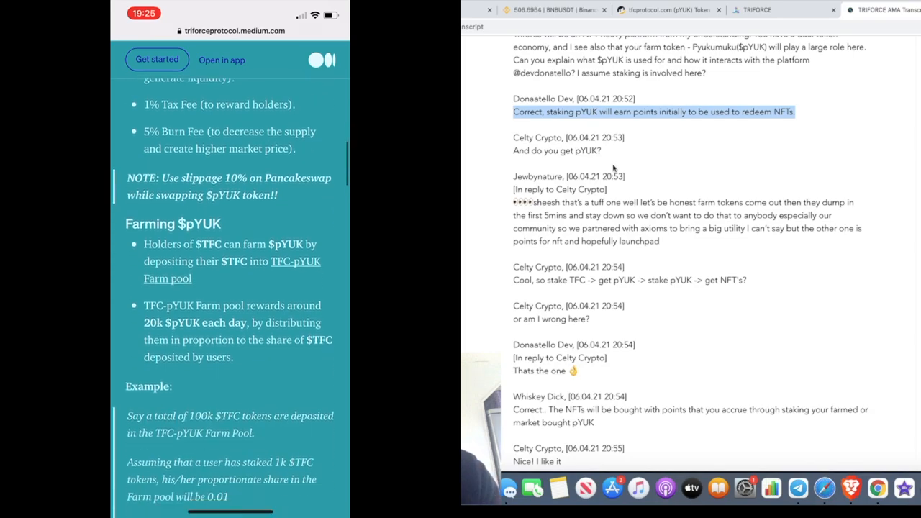
scroll(down, 3)
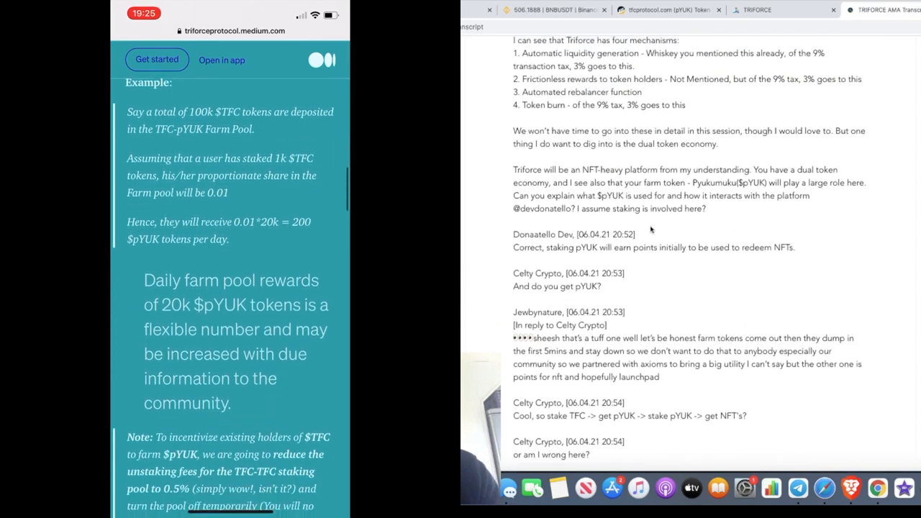
scroll(down, 3)
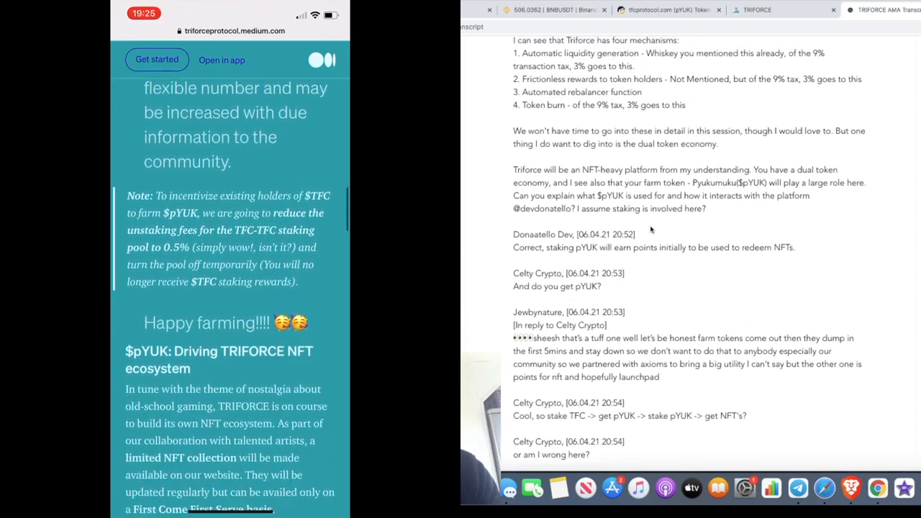
scroll(down, 3)
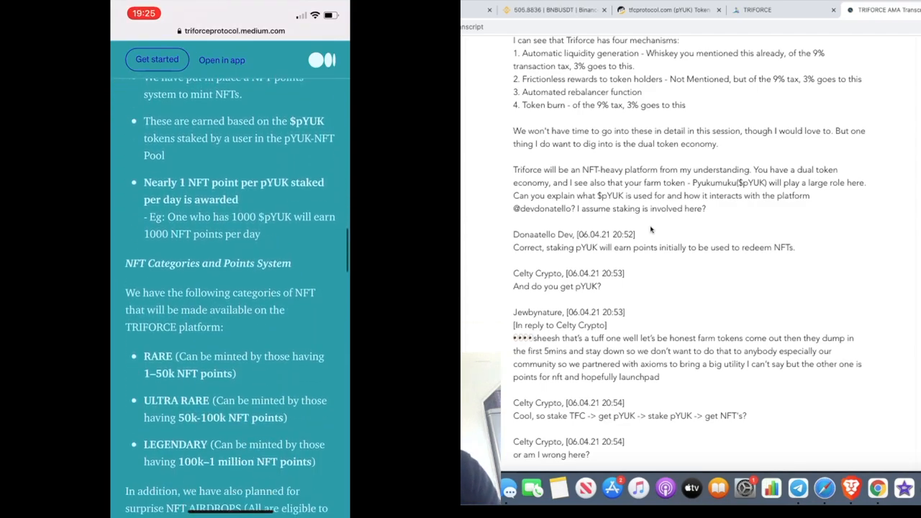
scroll(down, 3)
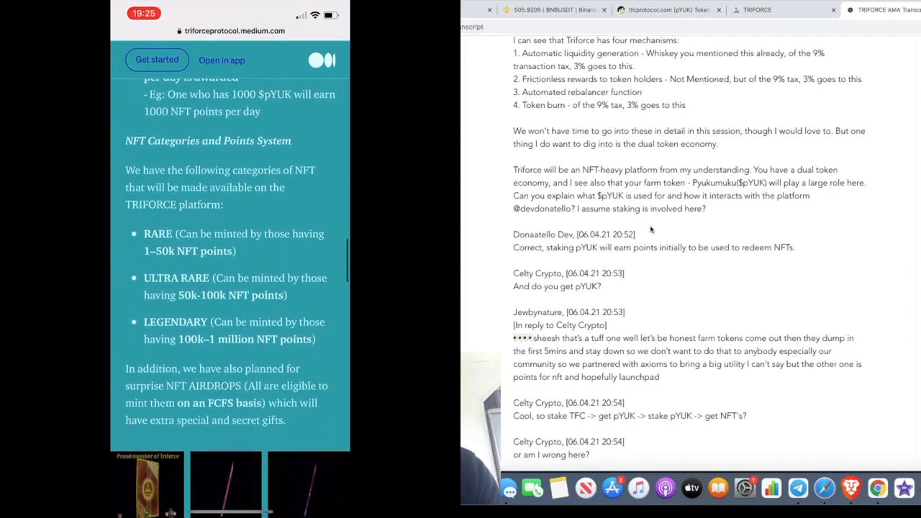
scroll(down, 3)
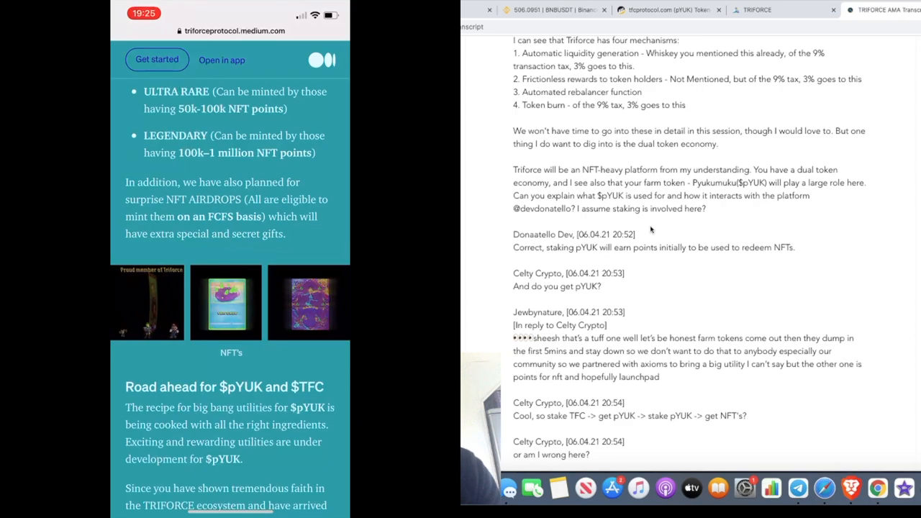
scroll(down, 3)
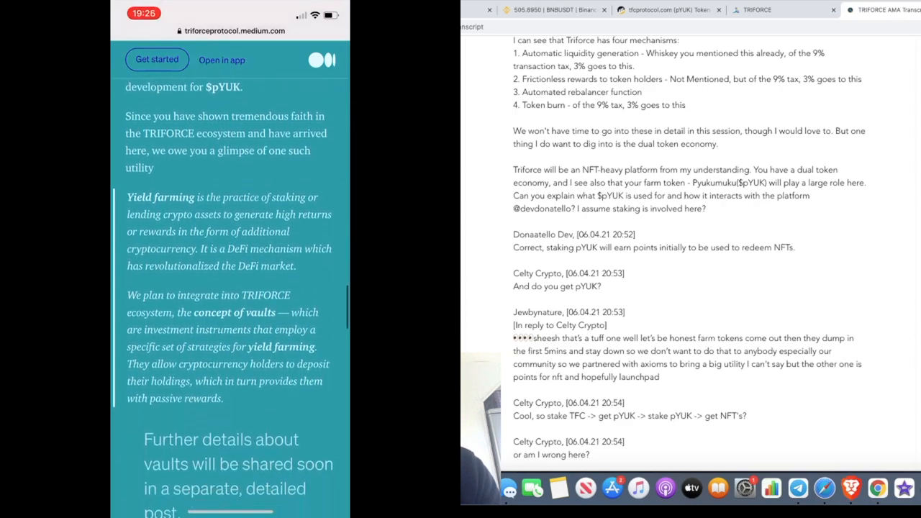
scroll(down, 3)
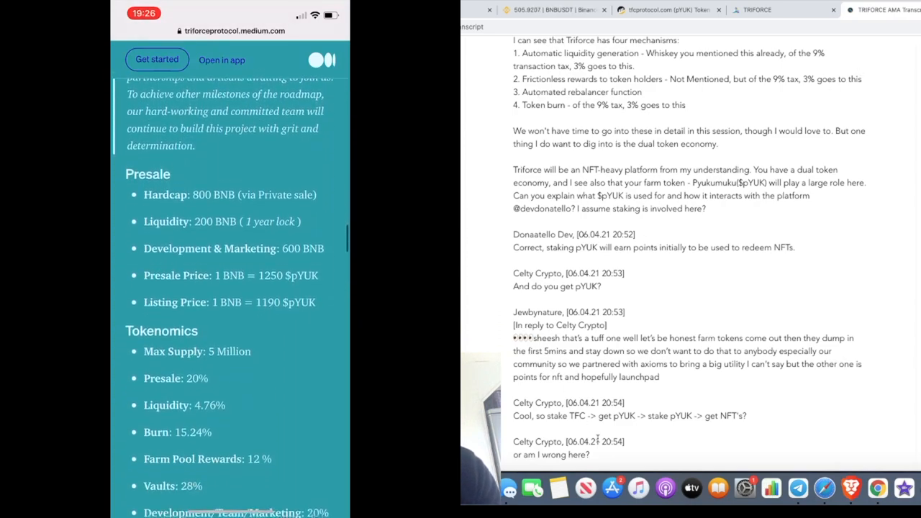
scroll(down, 3)
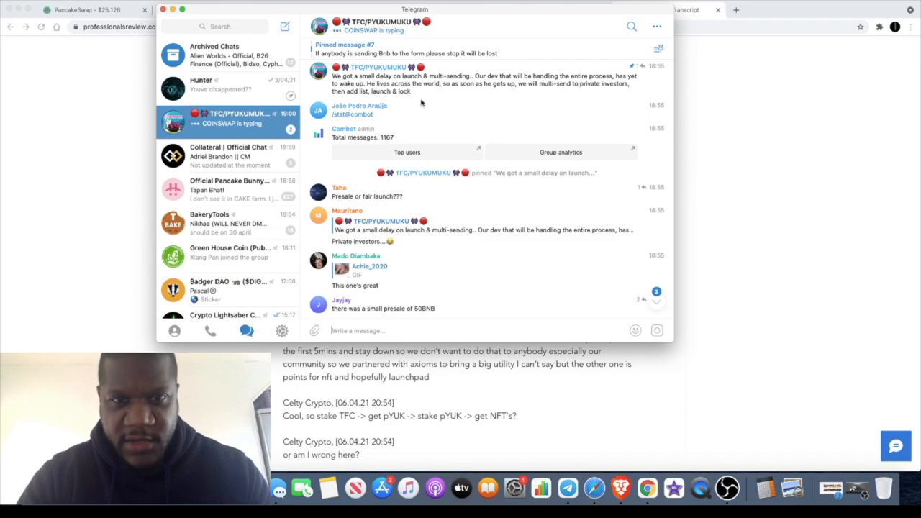
mouse_move(575, 98)
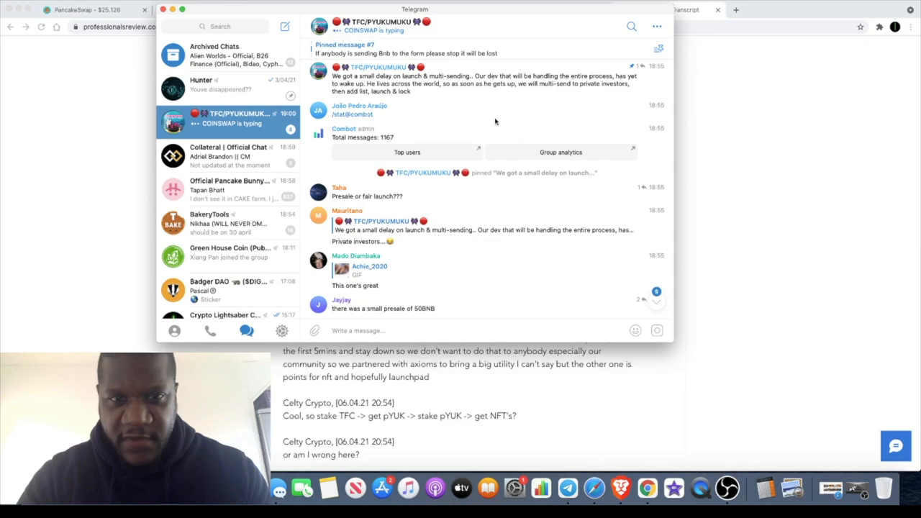
mouse_move(475, 239)
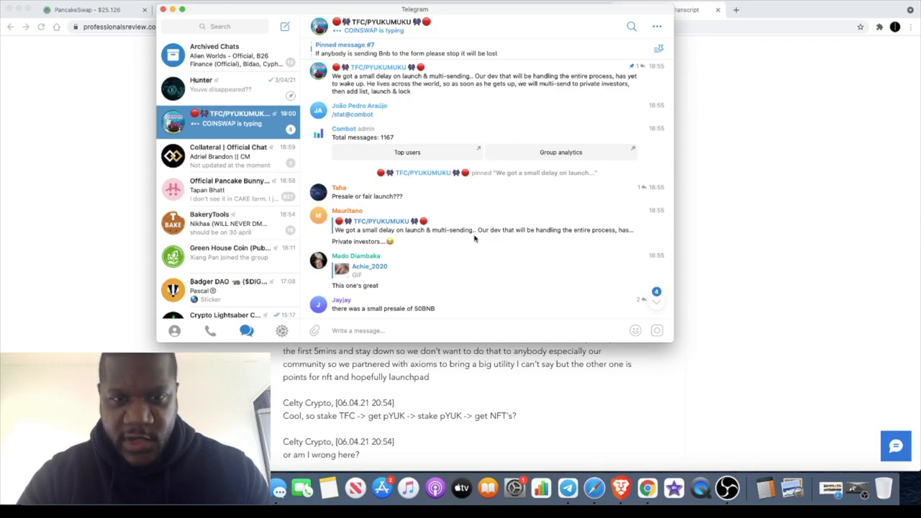
Read the latest TFC/PYUKUMUKU group messages and pinned note about the launch delay.
scroll(down, 3)
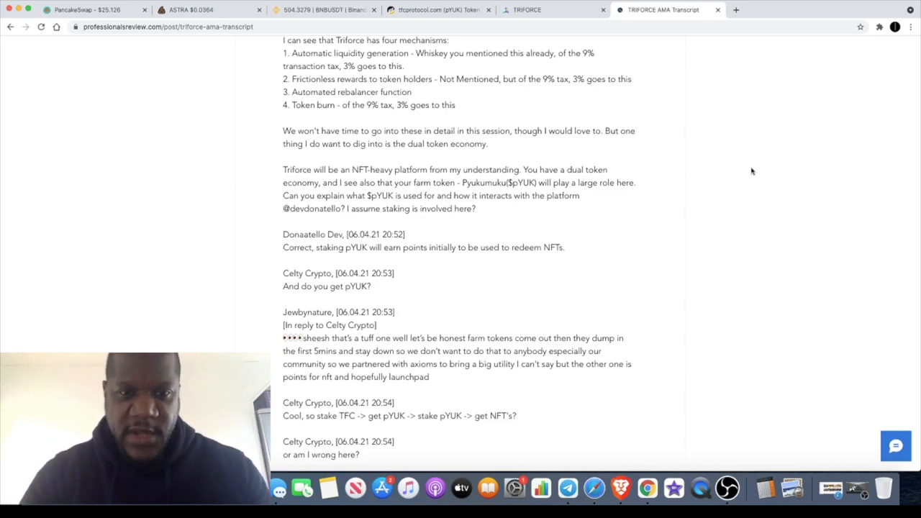
Return to the TriForce pool page with the Rebalance panel and PYUKUMUKU staking pools.
click(526, 9)
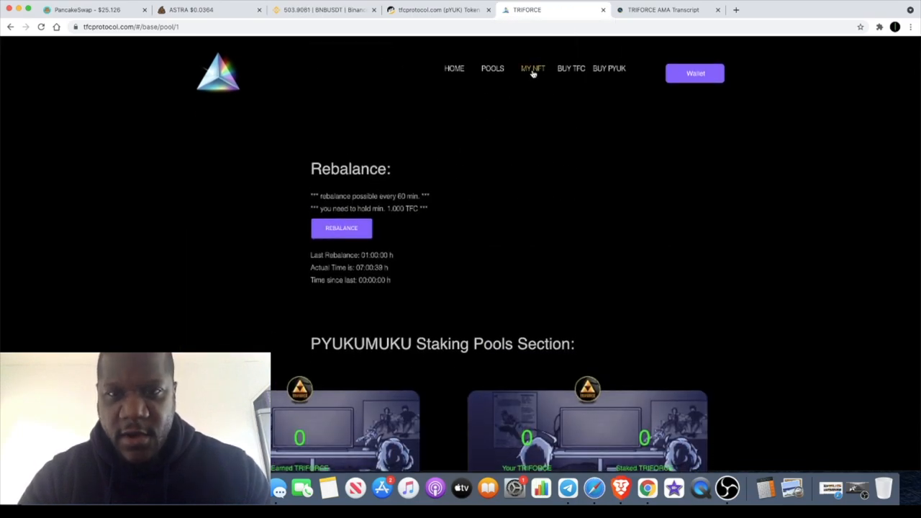
View the TriForce My NFT page with its NFT phases and breakdown, then bring the Telegram group chat back up.
click(533, 69)
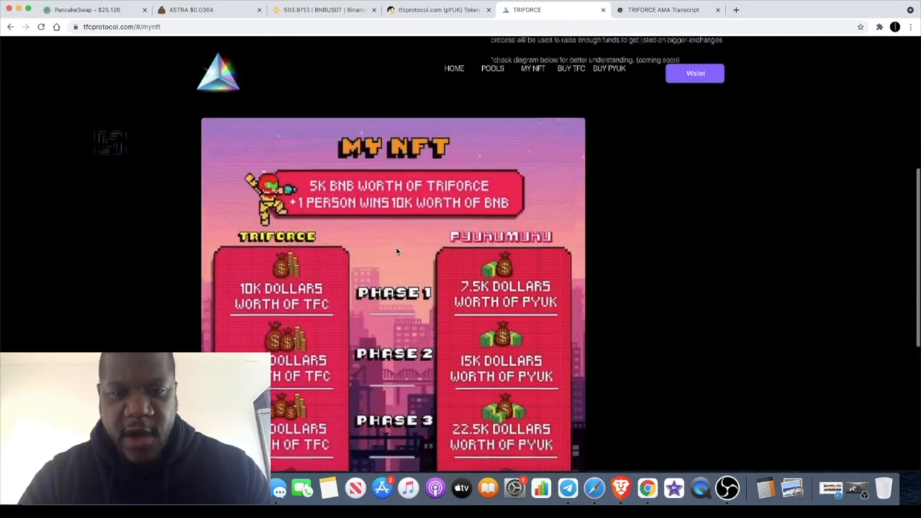
scroll(down, 3)
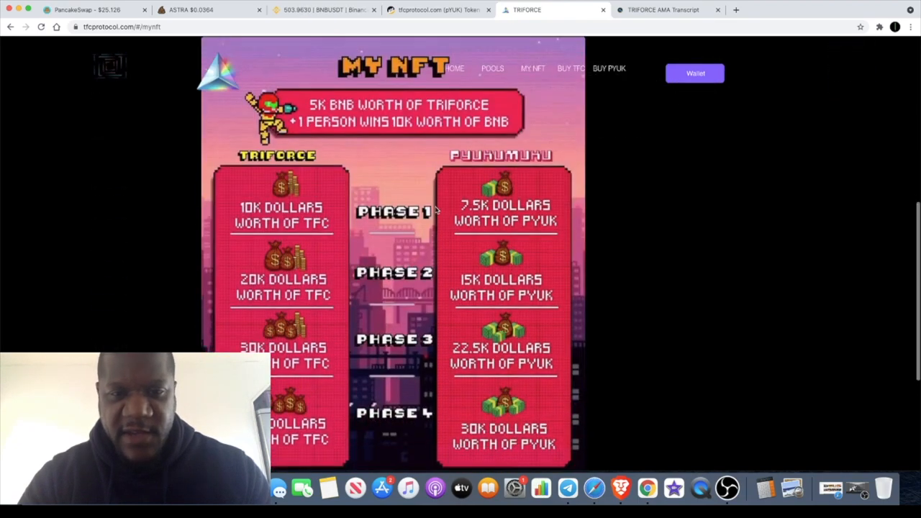
scroll(down, 3)
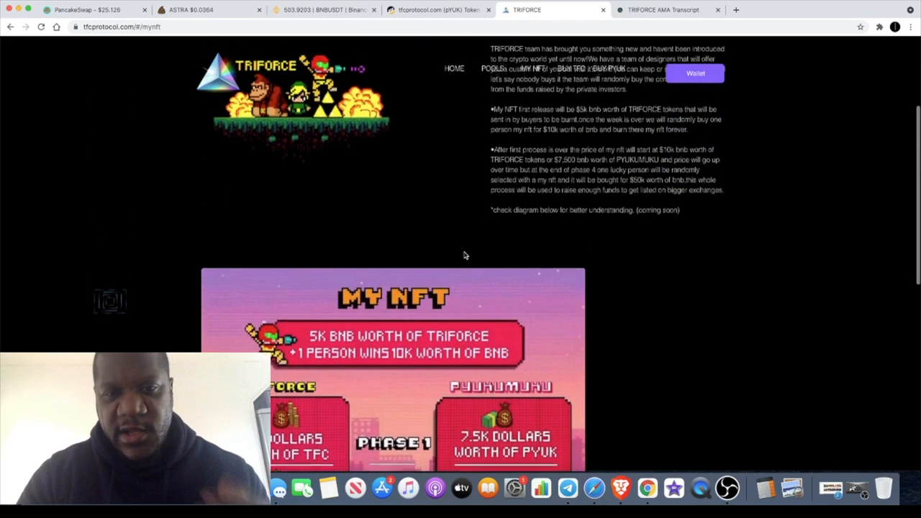
scroll(up, 3)
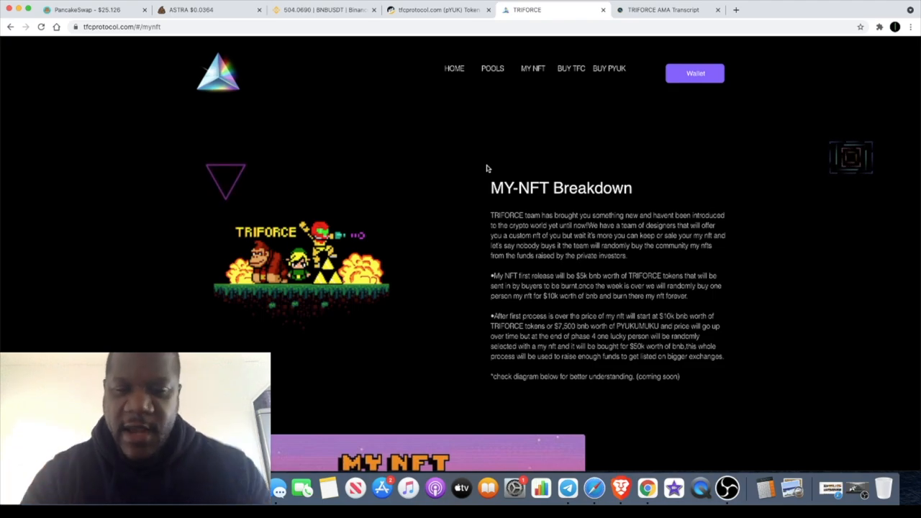
mouse_move(567, 488)
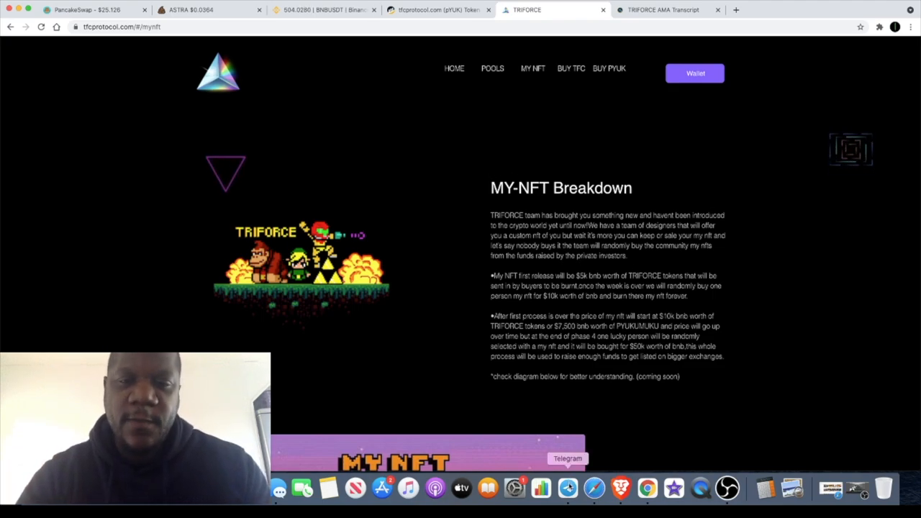
click(567, 489)
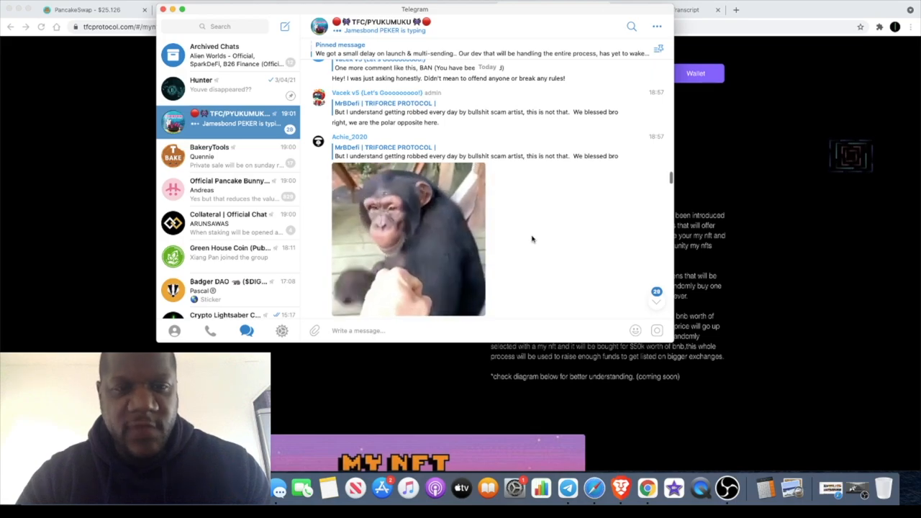